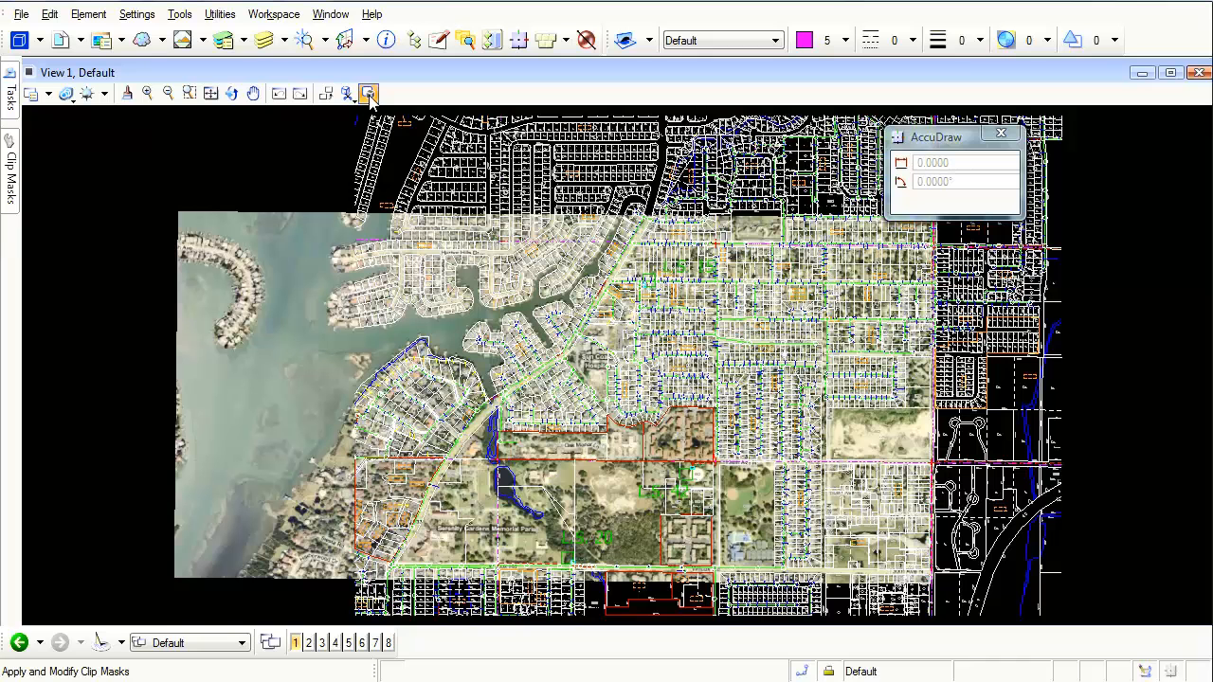
{"action": "mouse_move", "coordinate": [367, 93]}
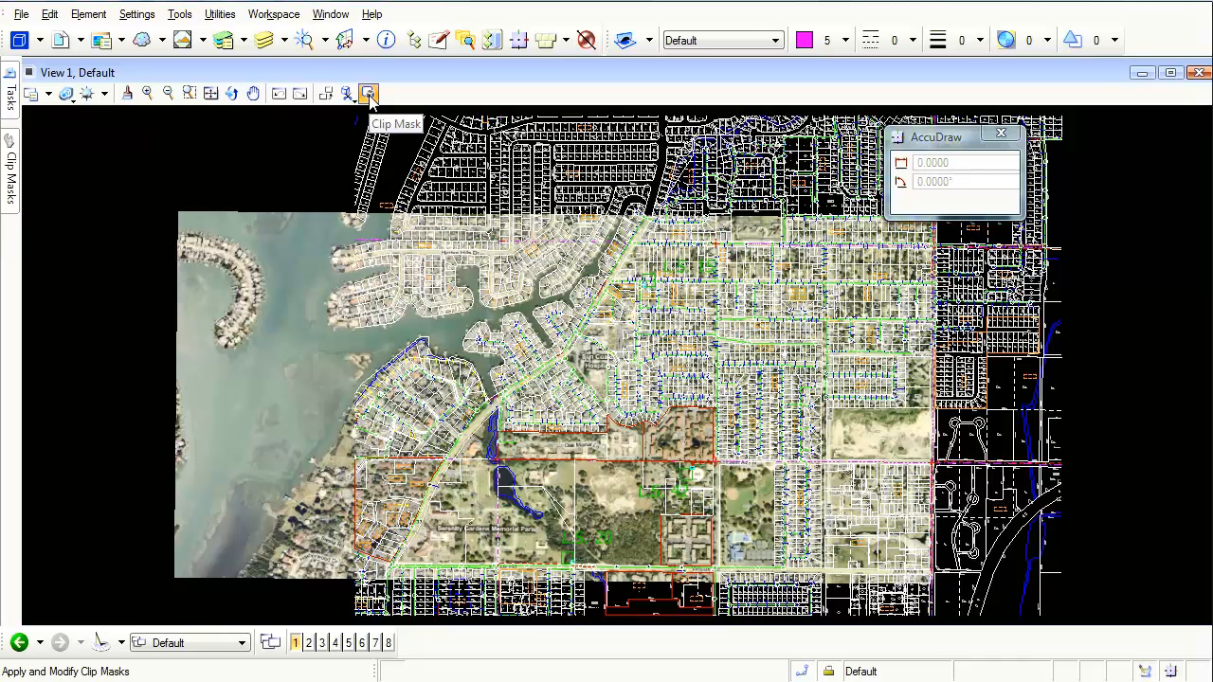
- Open the Clip Masks tool set beside the aerial map view
{"action": "left_click", "coordinate": [367, 93]}
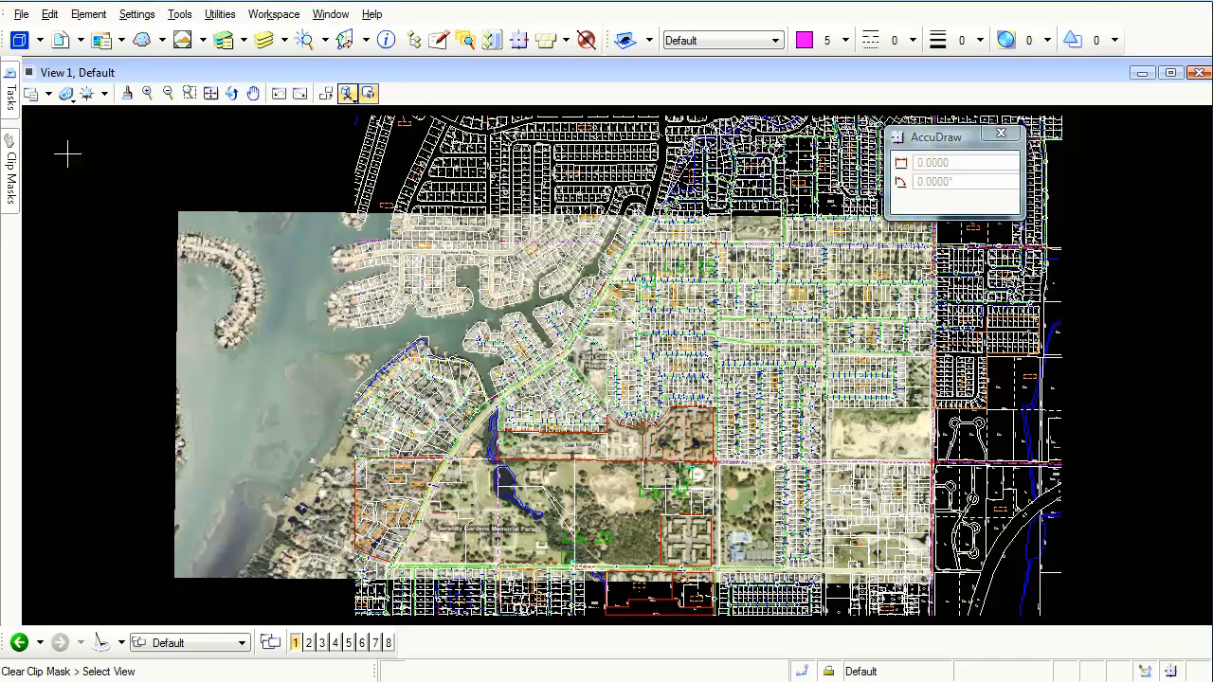
{"action": "left_click", "coordinate": [10, 176]}
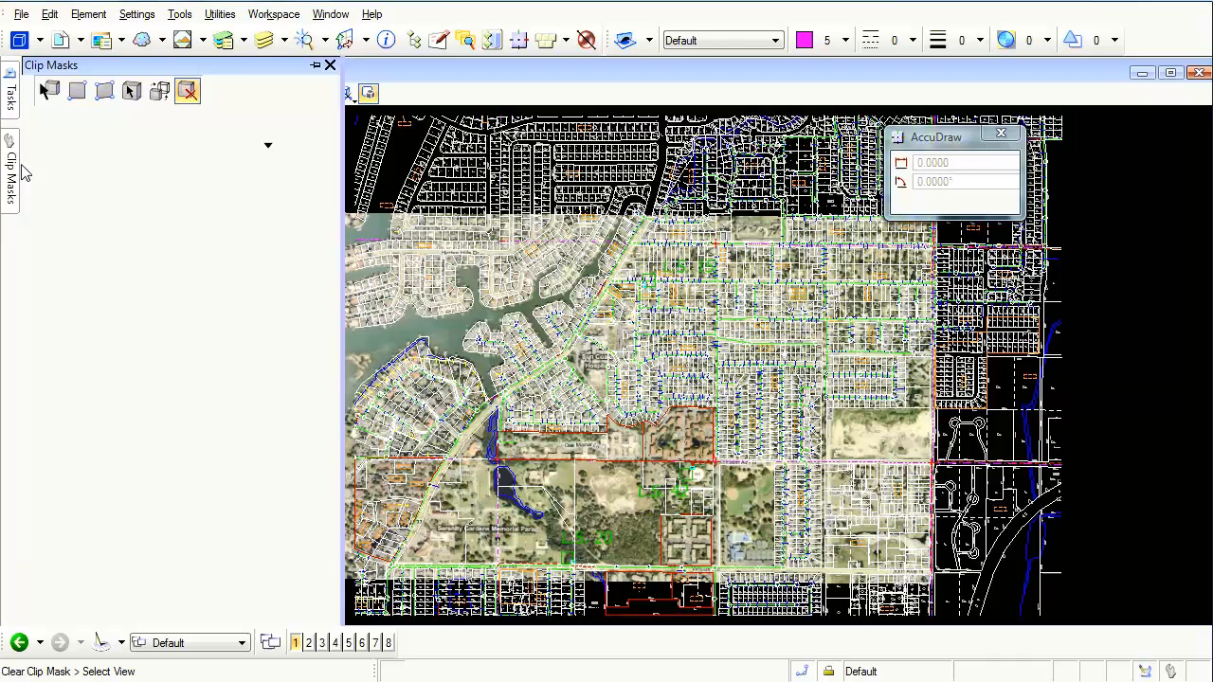
- Try Apply Clip Mask By 2 Points, then select Apply Clip Mask By Polygon
{"action": "left_click", "coordinate": [78, 90]}
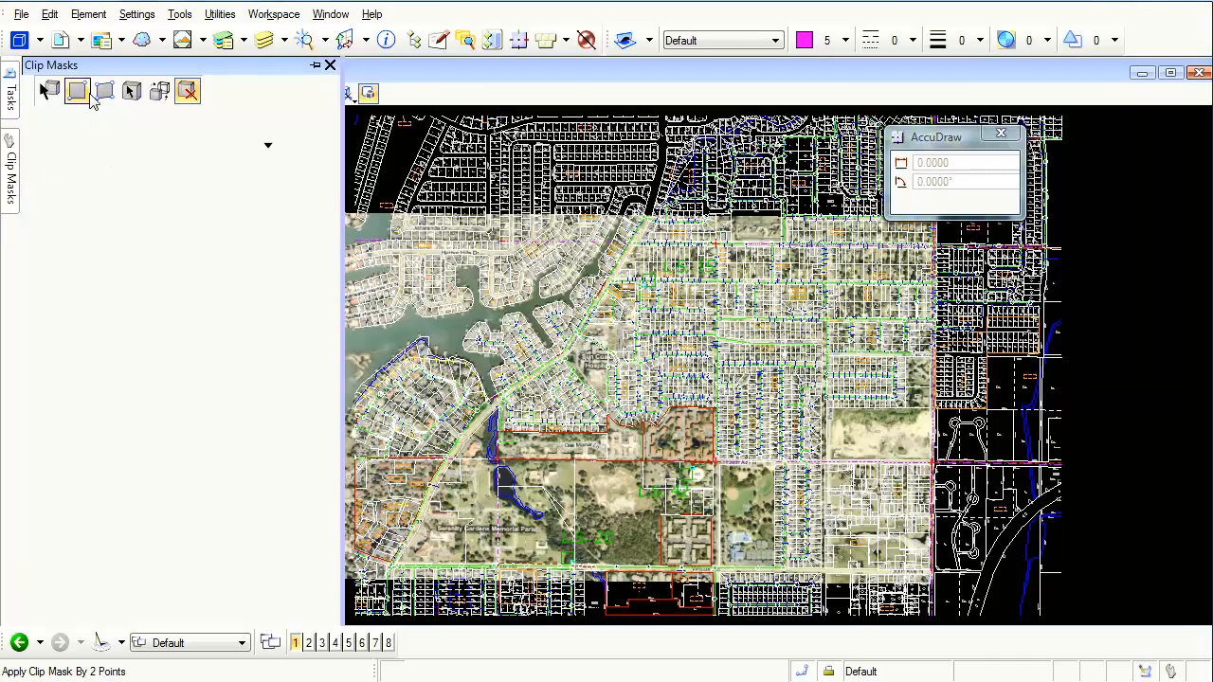
{"action": "mouse_move", "coordinate": [78, 92]}
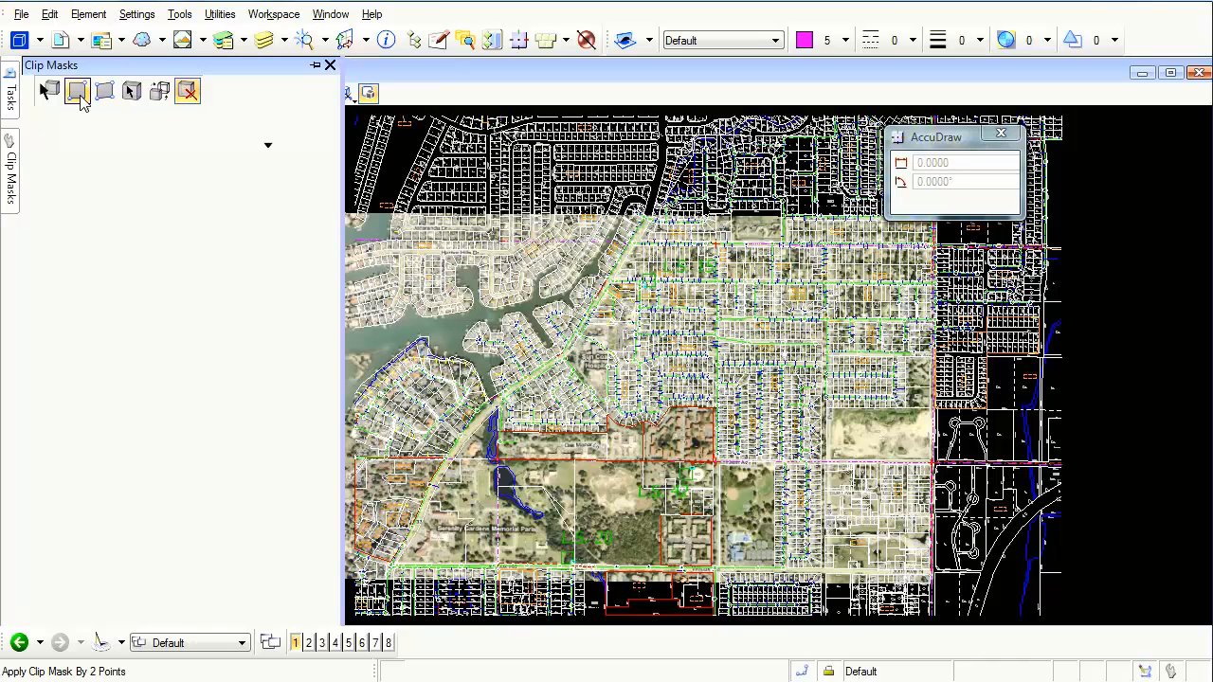
{"action": "mouse_move", "coordinate": [102, 92]}
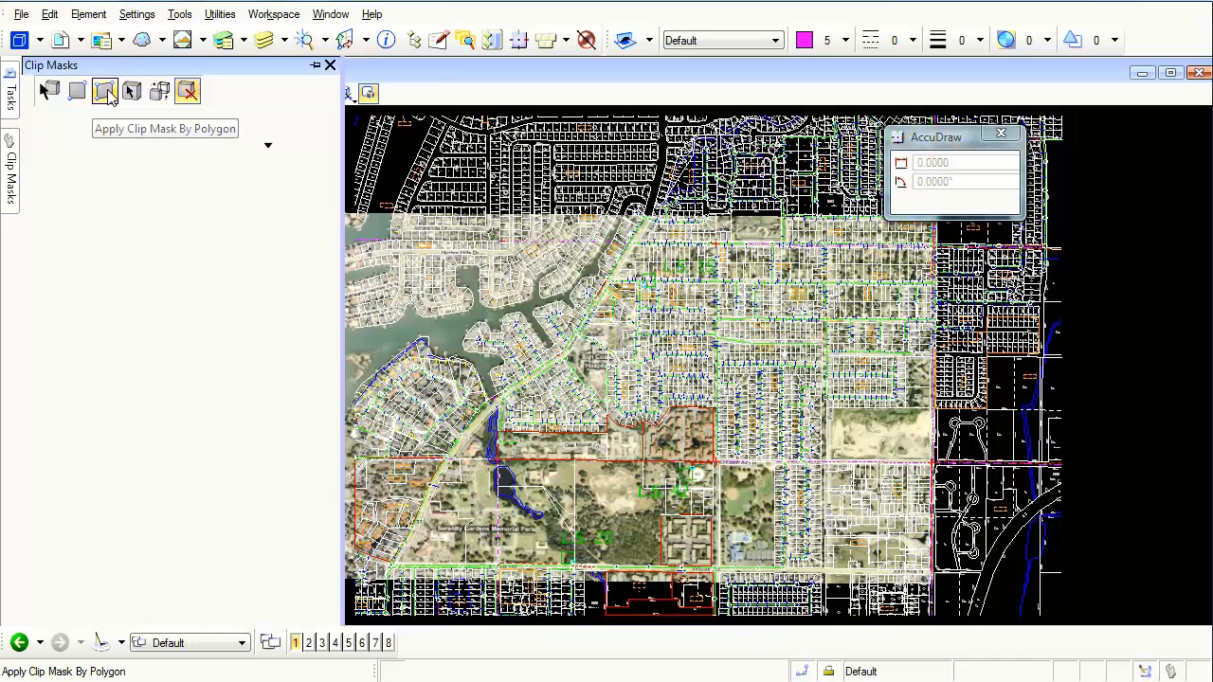
{"action": "left_click", "coordinate": [104, 91]}
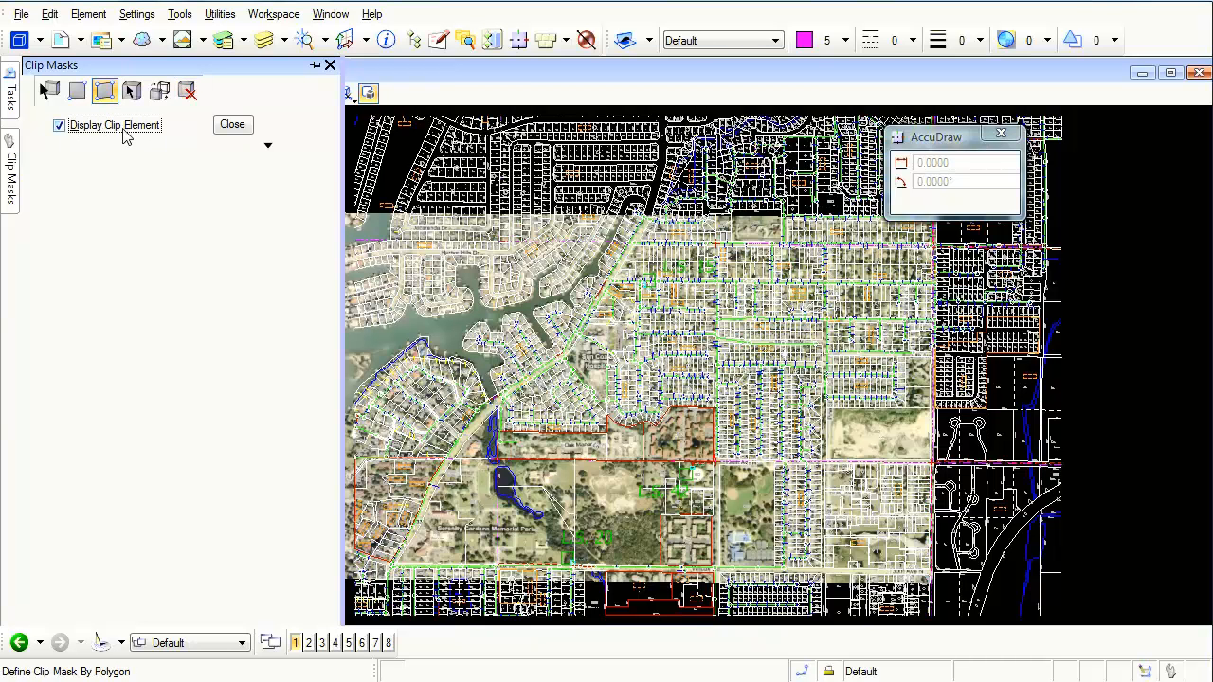
- Draw a polygon mask around the western water area, closing near the start point
{"action": "left_click", "coordinate": [232, 125]}
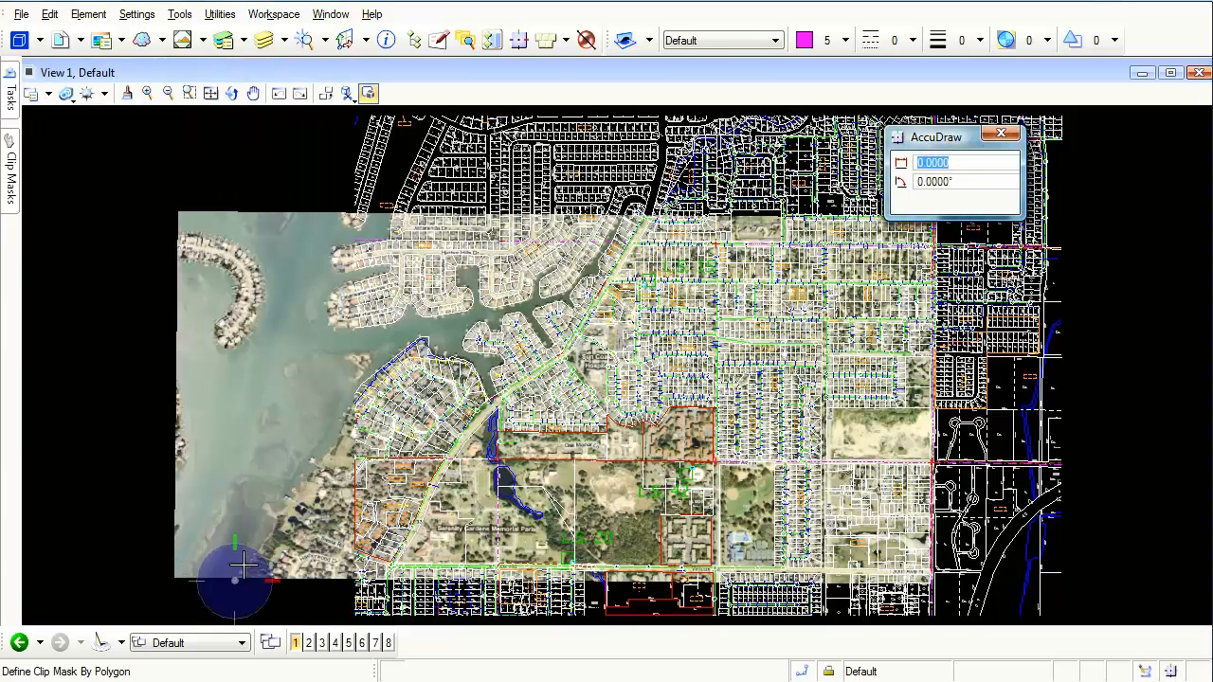
{"action": "mouse_move", "coordinate": [303, 468]}
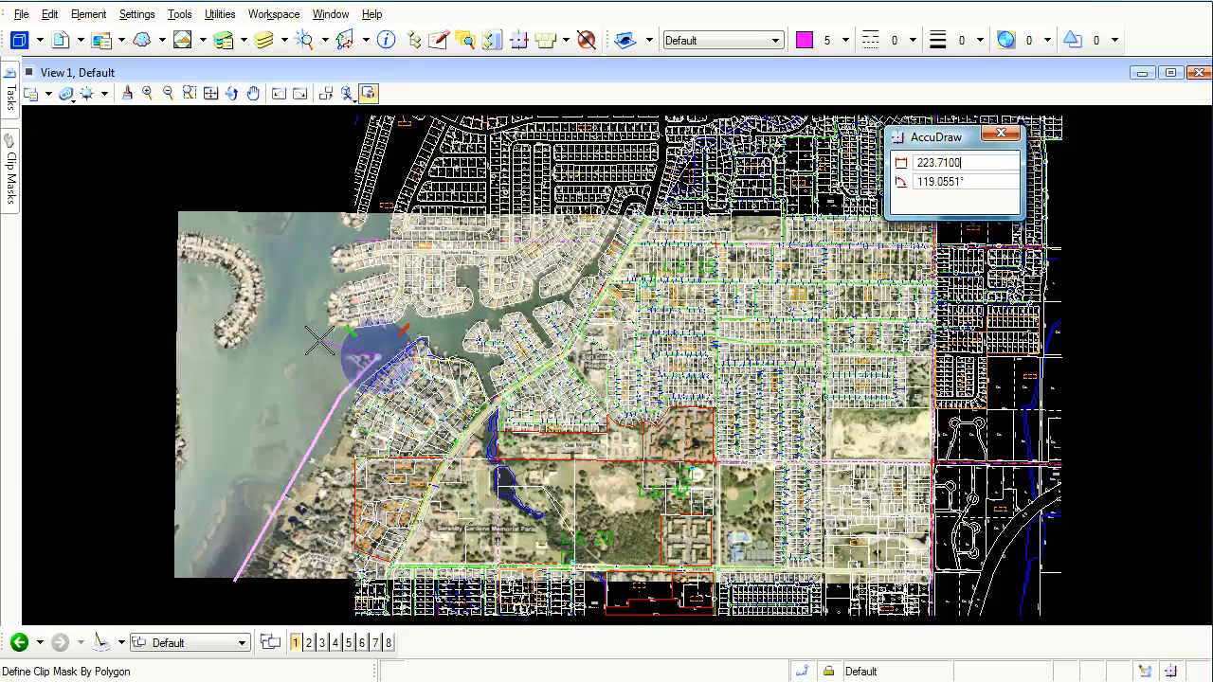
{"action": "left_click", "coordinate": [237, 585]}
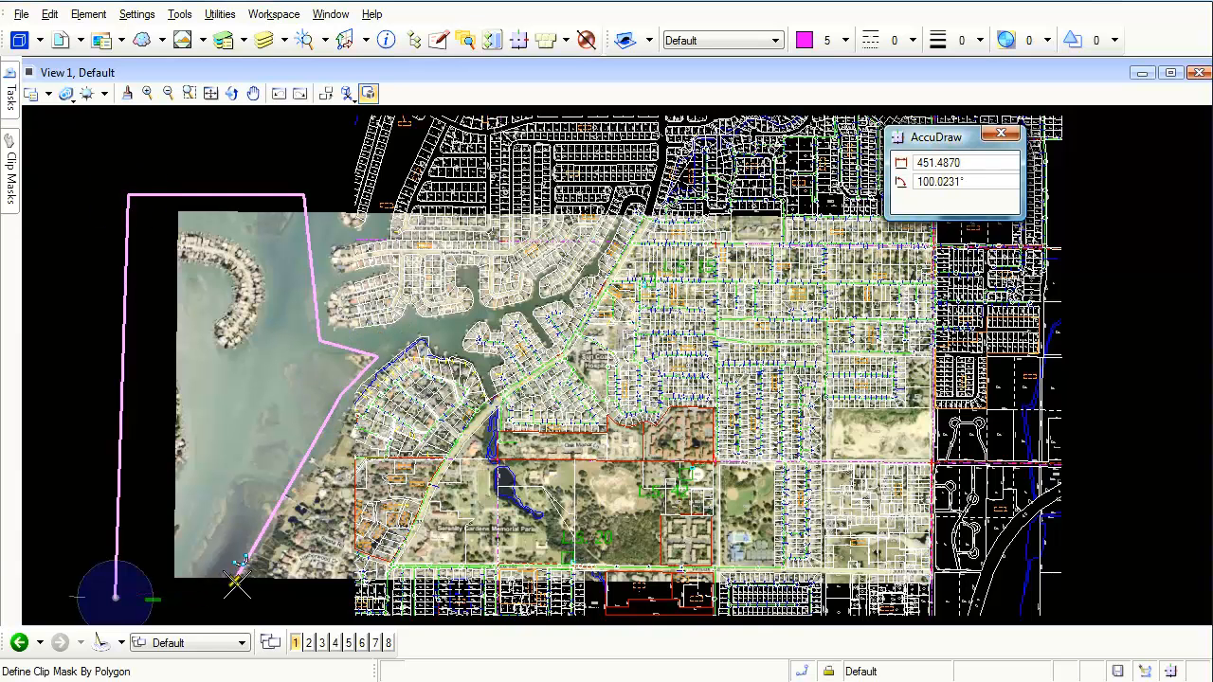
{"action": "left_click", "coordinate": [275, 521]}
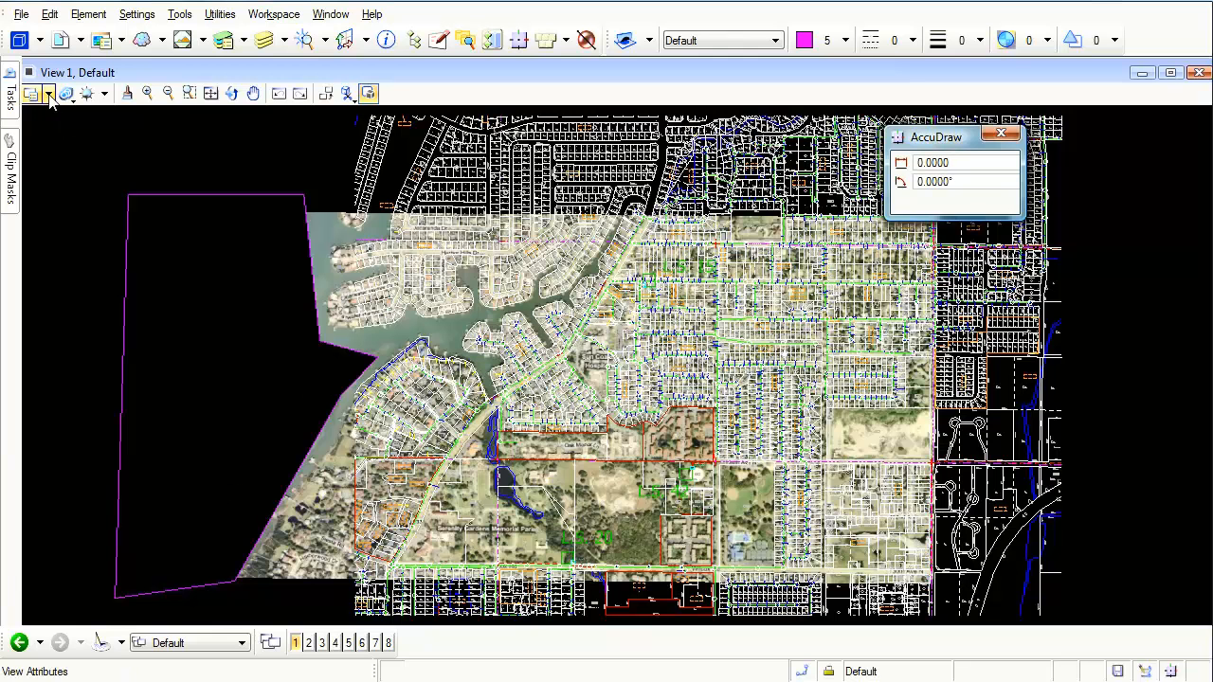
{"action": "left_click", "coordinate": [40, 93]}
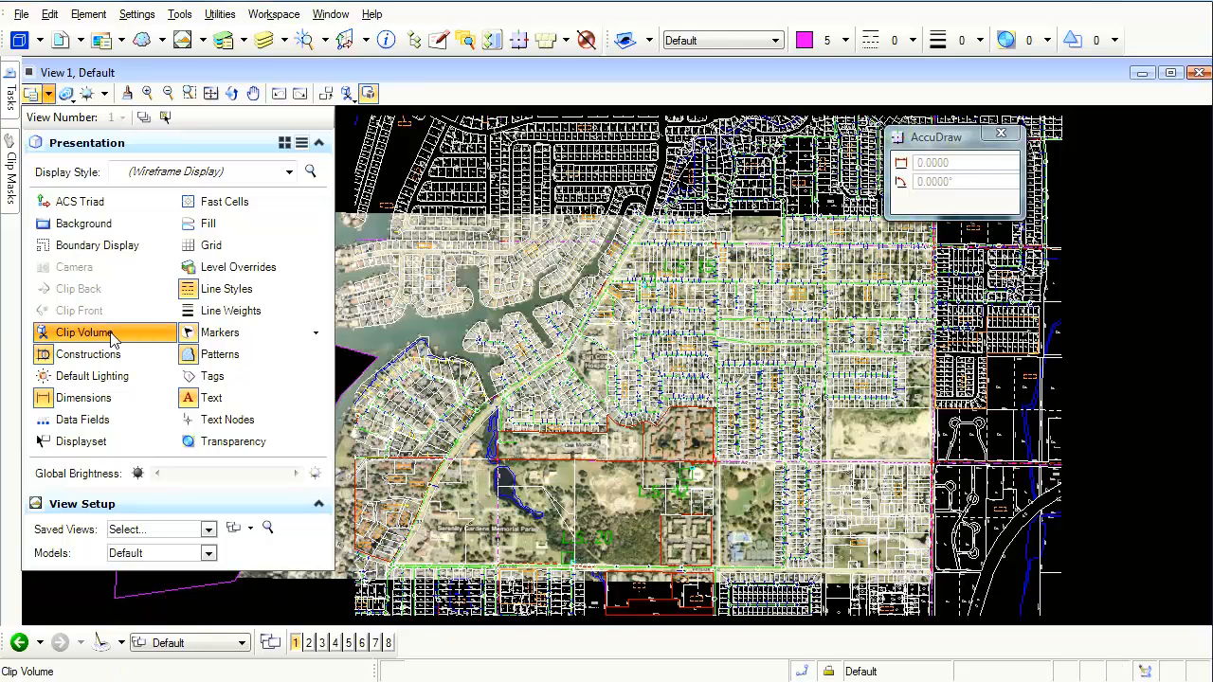
{"action": "left_click", "coordinate": [83, 332]}
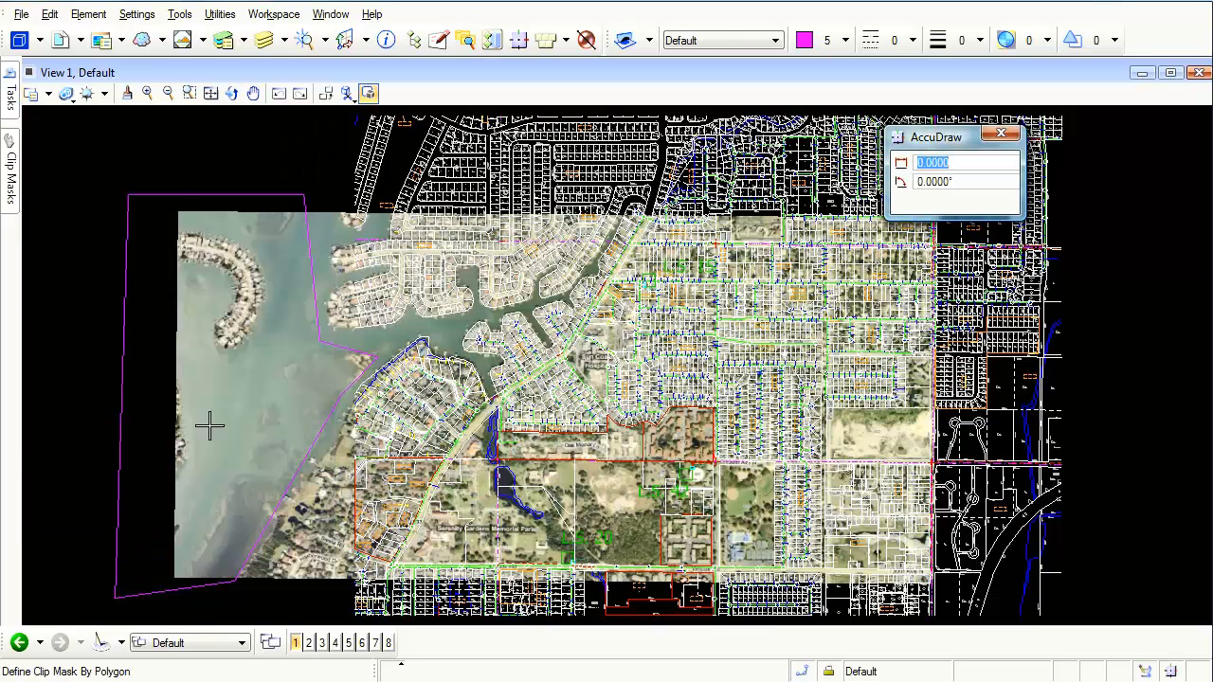
{"action": "mouse_move", "coordinate": [46, 145]}
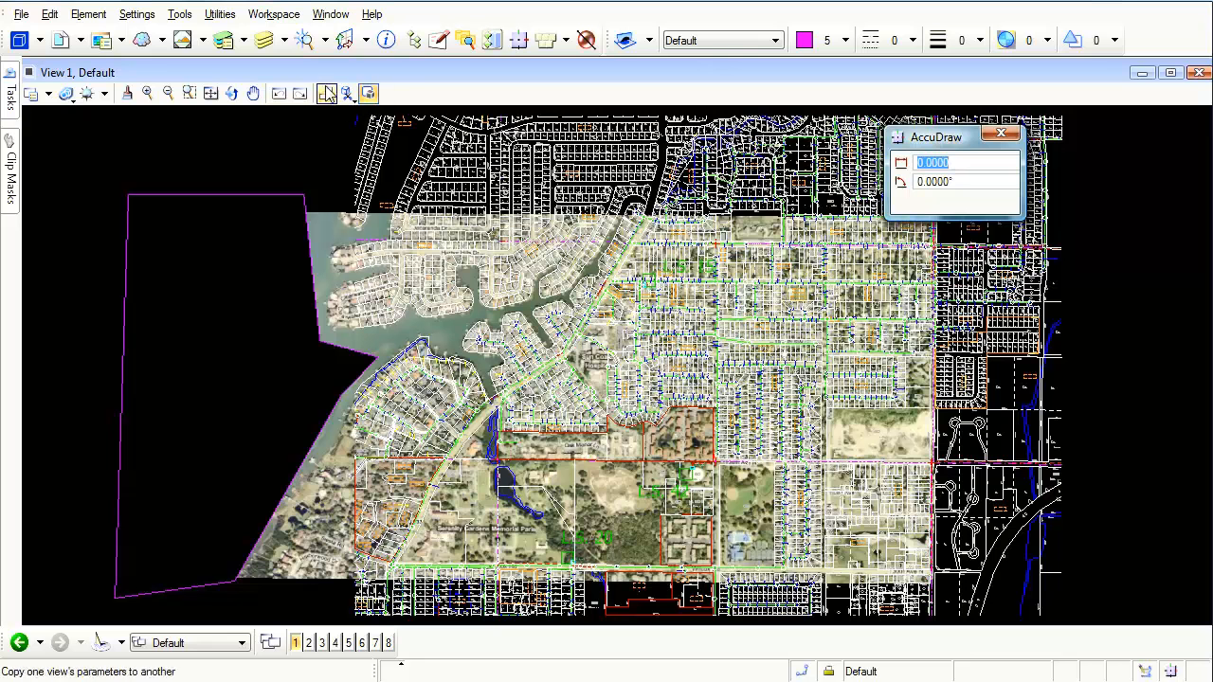
- Turn off clip boundary display and mask a triangular patch of southern imagery
{"action": "left_click", "coordinate": [348, 93]}
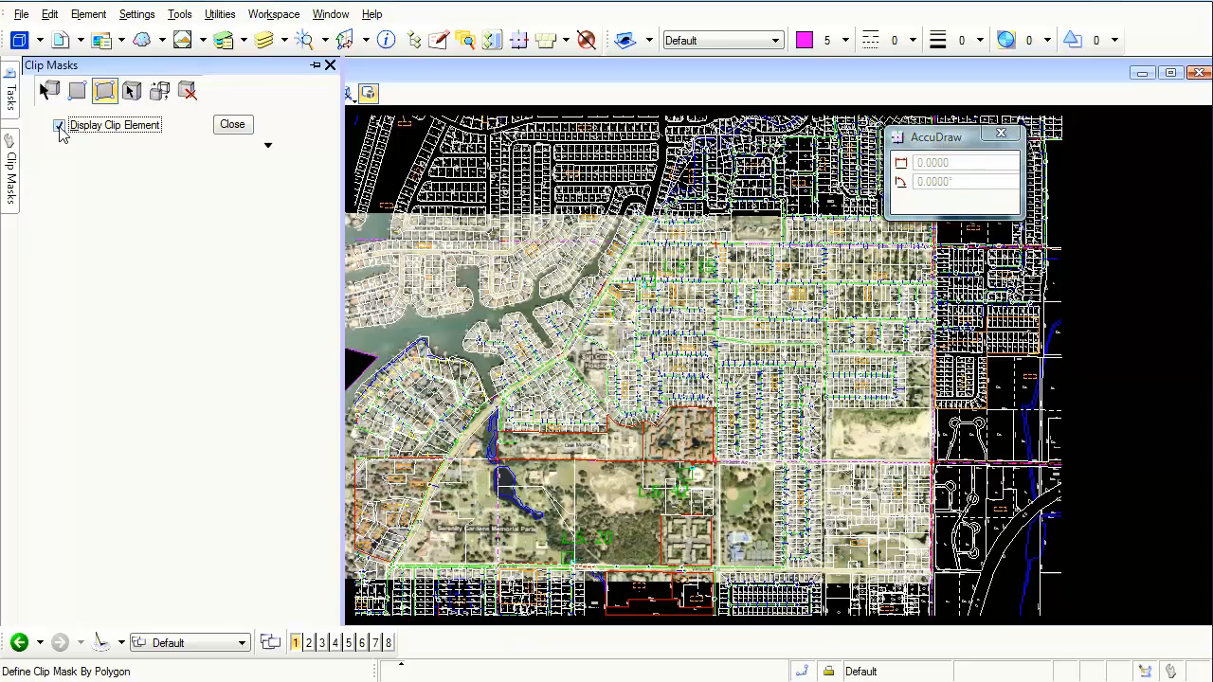
{"action": "left_click", "coordinate": [59, 124]}
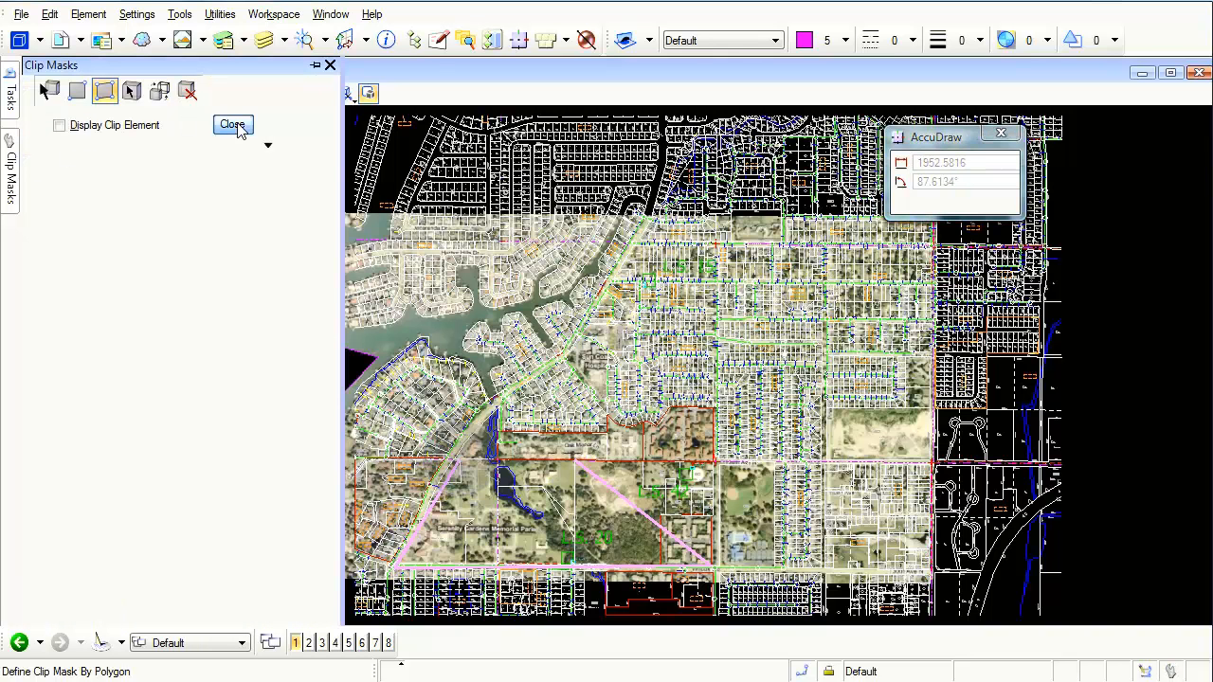
{"action": "left_click", "coordinate": [233, 124]}
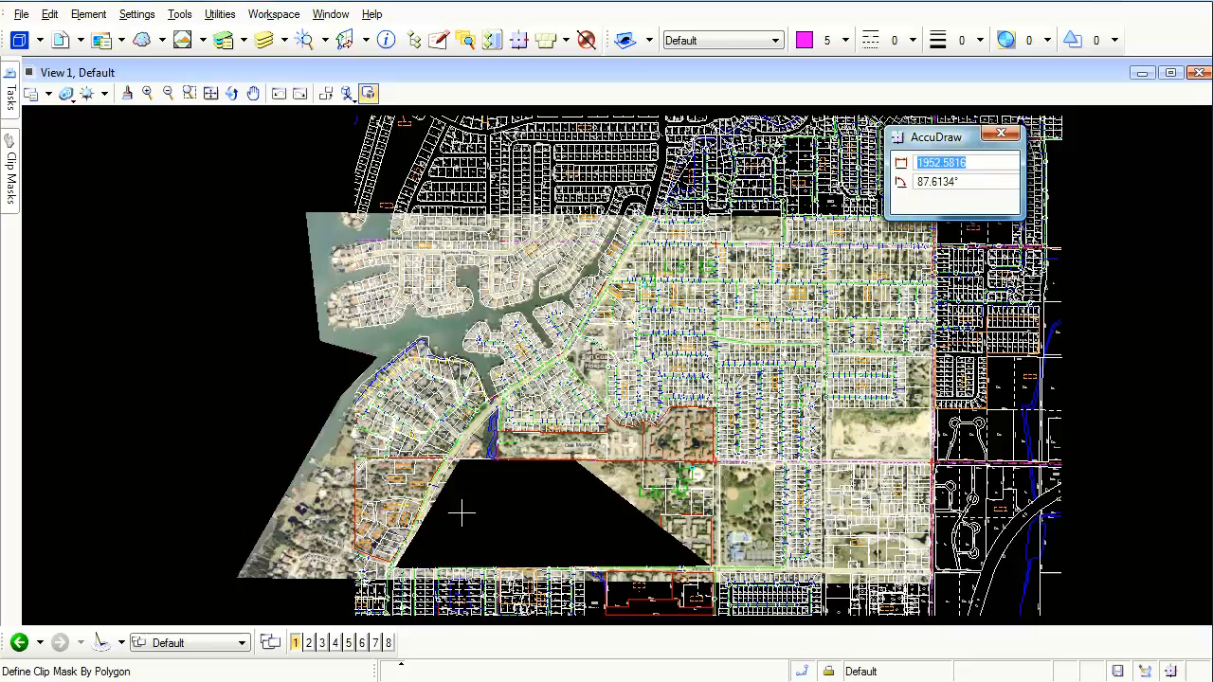
{"action": "mouse_move", "coordinate": [611, 545]}
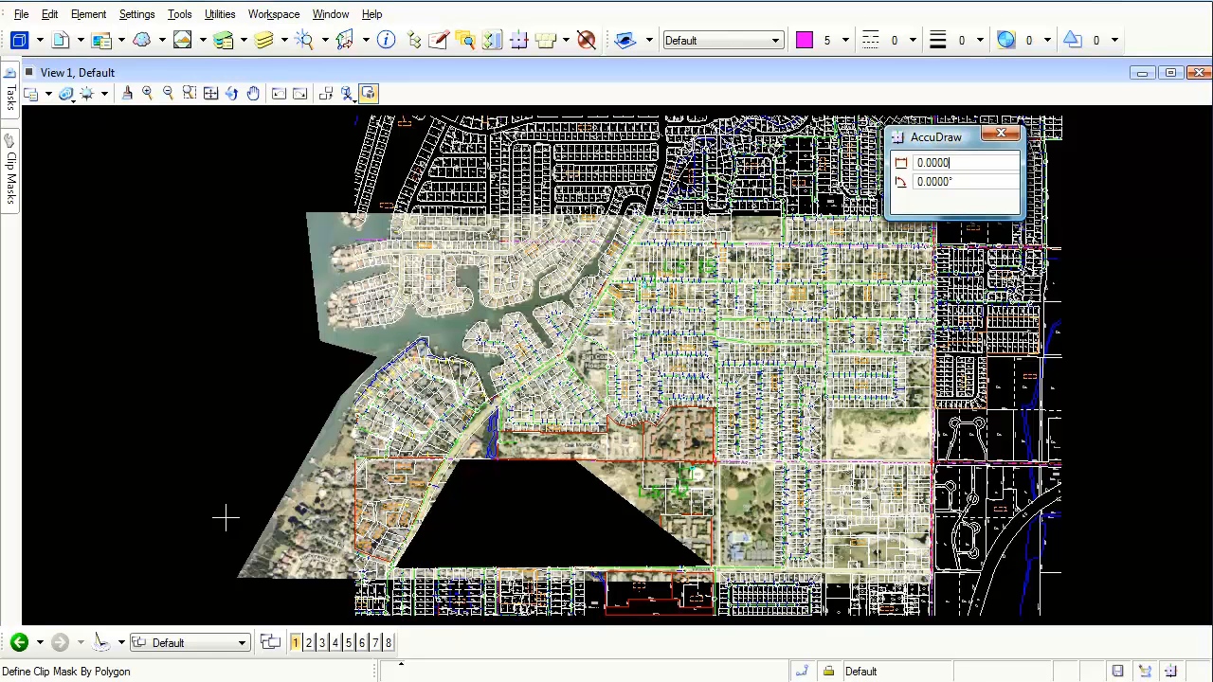
{"action": "mouse_move", "coordinate": [66, 163]}
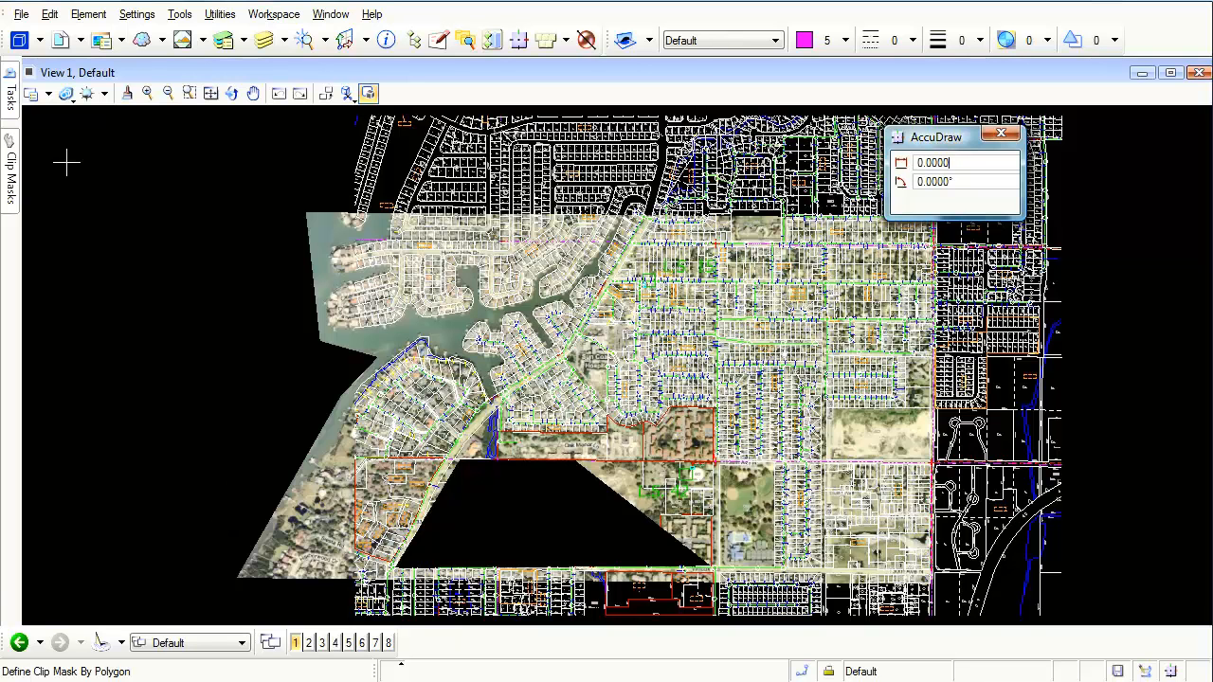
{"action": "left_click", "coordinate": [13, 13]}
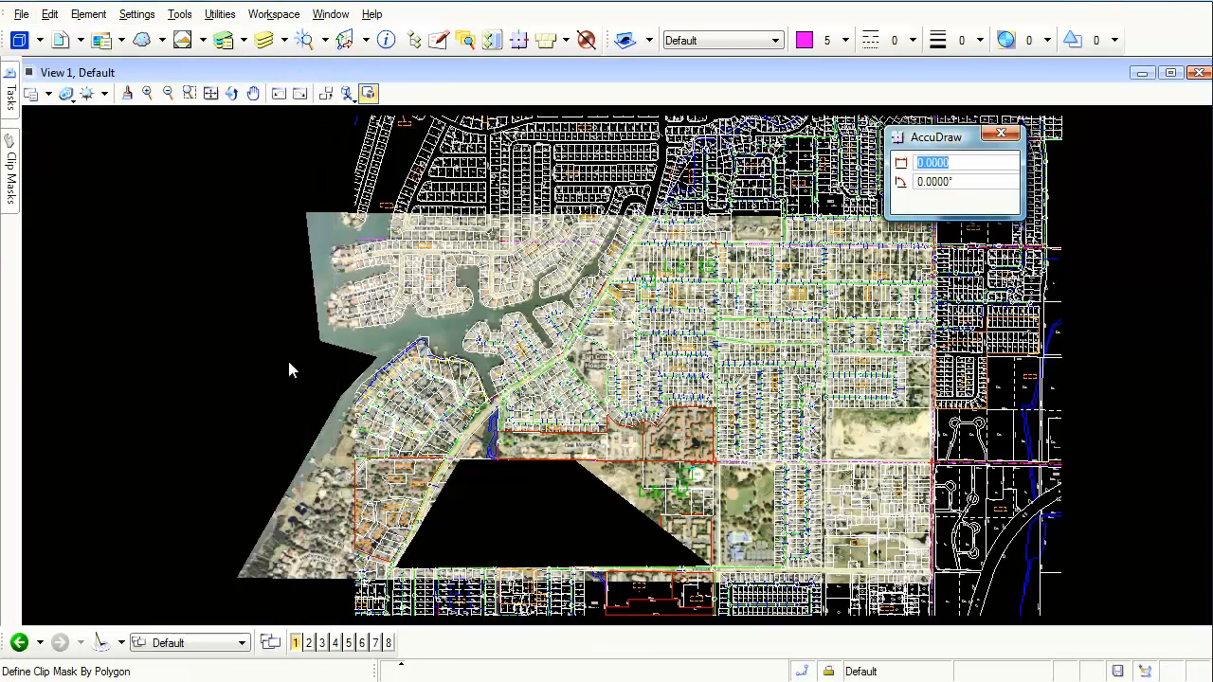
{"action": "mouse_move", "coordinate": [441, 464]}
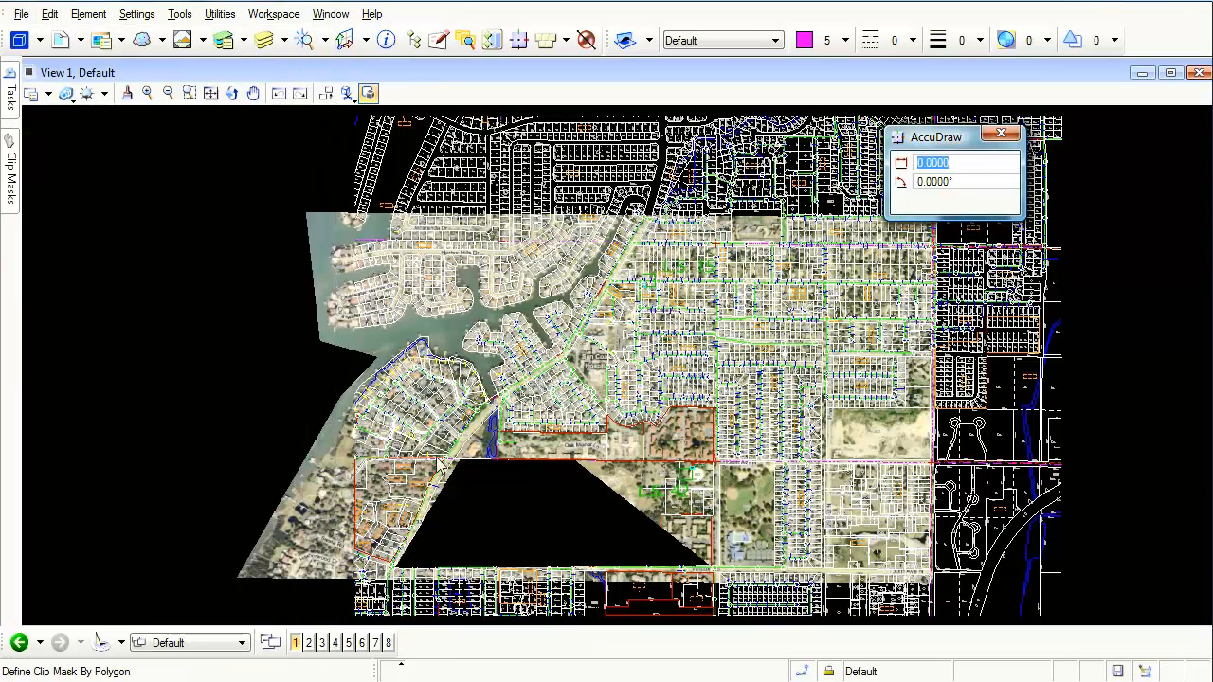
{"action": "mouse_move", "coordinate": [505, 520]}
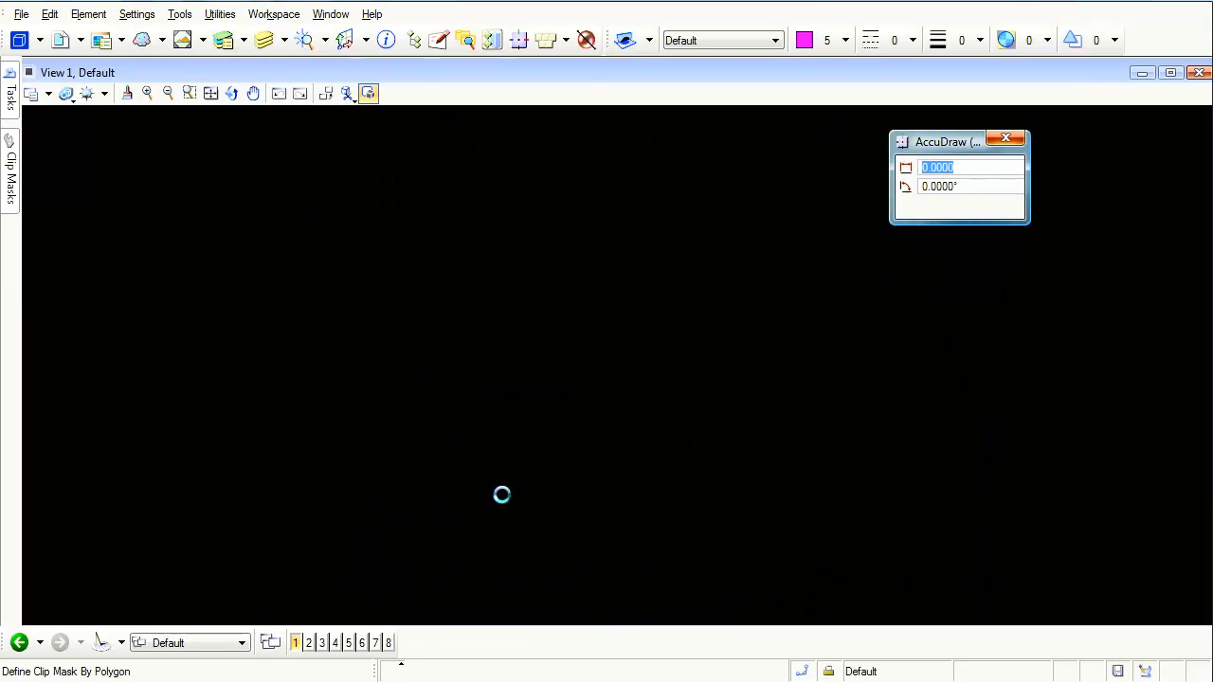
{"action": "mouse_move", "coordinate": [546, 398]}
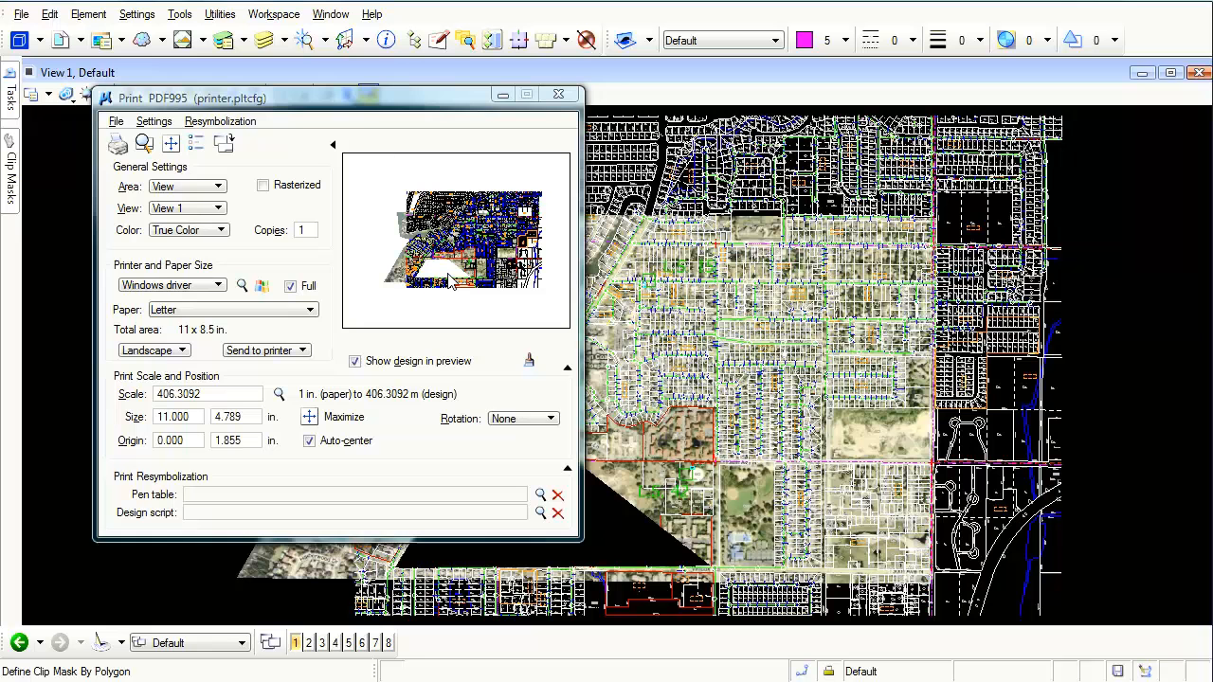
{"action": "mouse_move", "coordinate": [570, 86]}
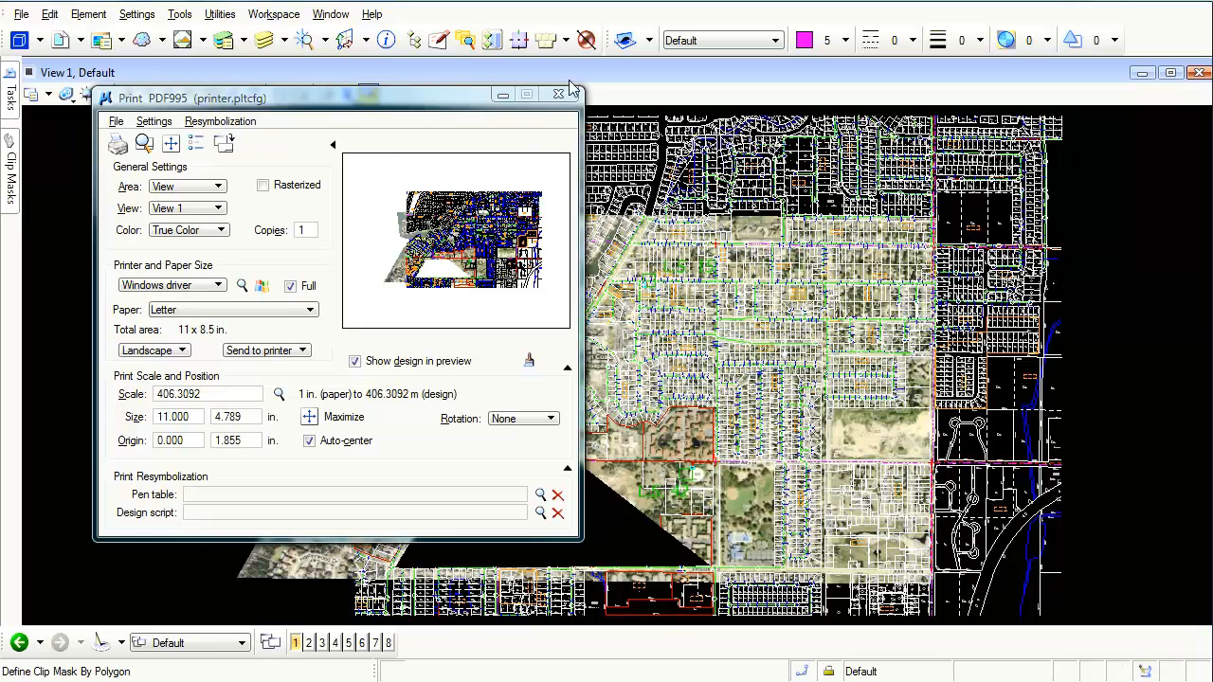
{"action": "left_click", "coordinate": [556, 93]}
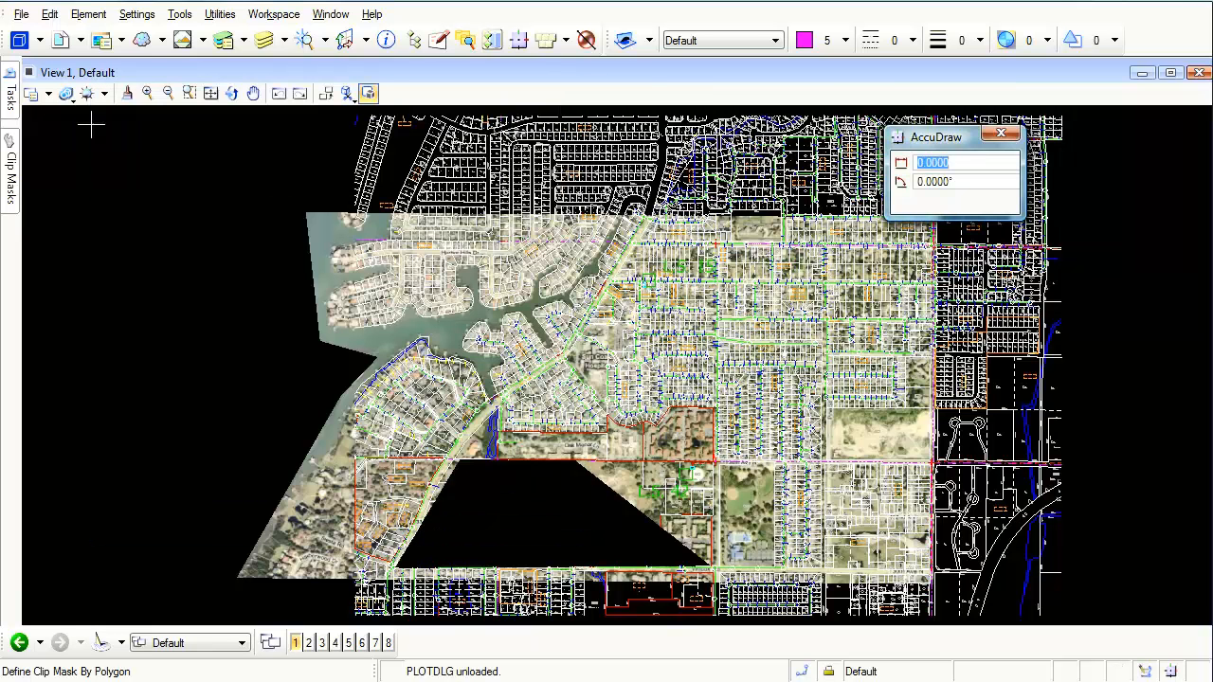
- Toggle Clip Volume in View Attributes to restore the western water imagery
{"action": "left_click", "coordinate": [47, 92]}
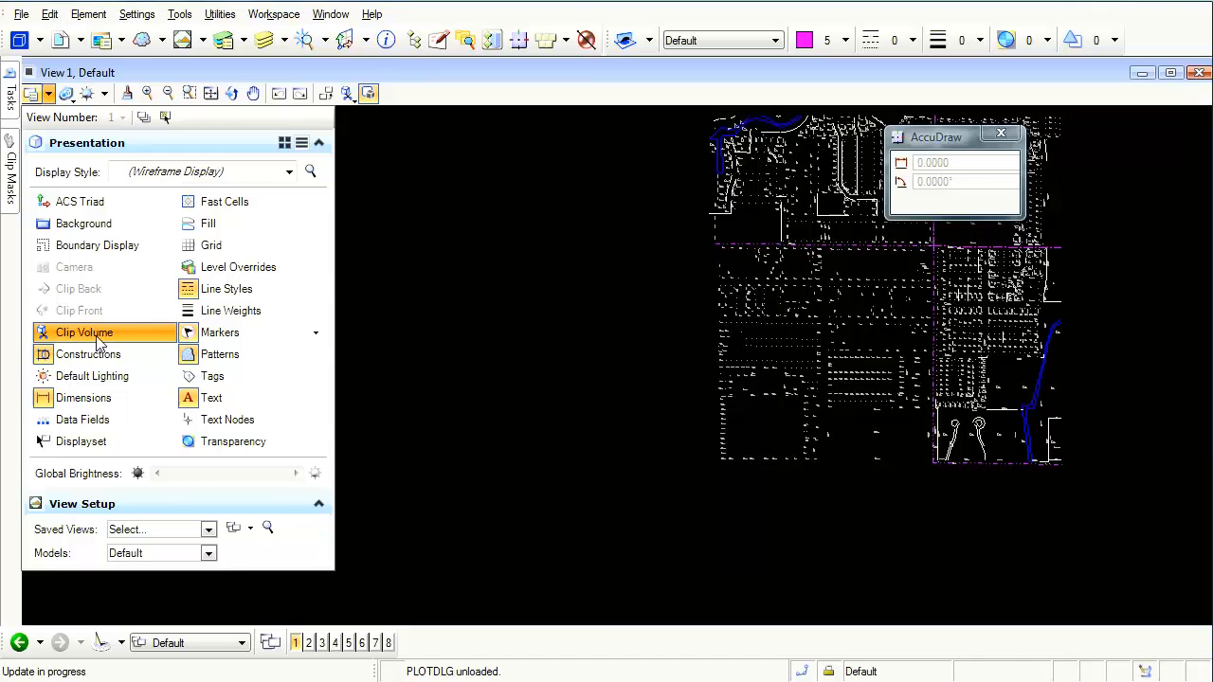
{"action": "left_click", "coordinate": [83, 332]}
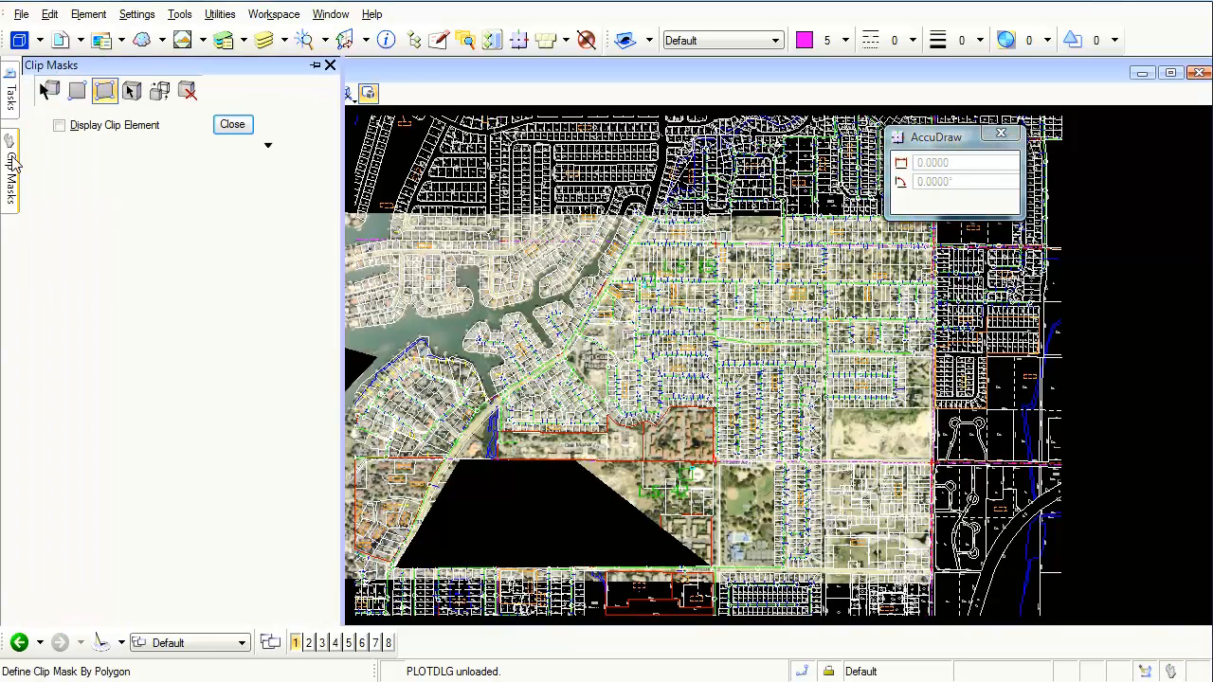
- Select the Clear Clip Mask tool in the Clip Masks panel
{"action": "left_click", "coordinate": [188, 90]}
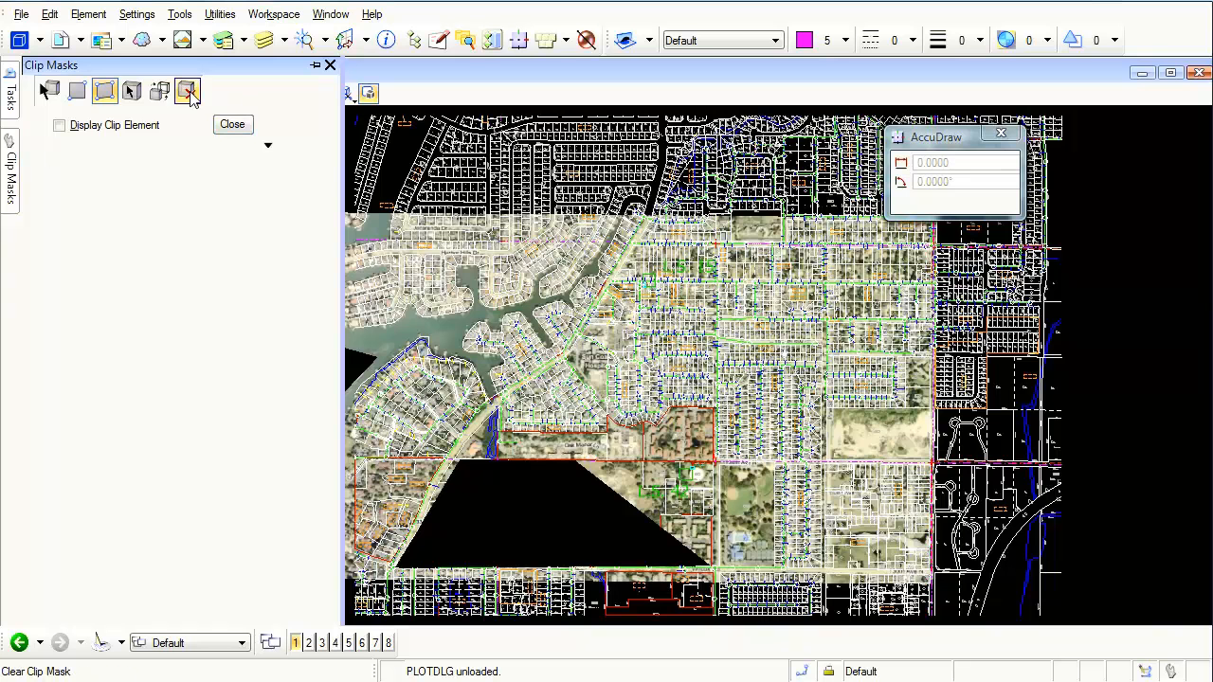
{"action": "mouse_move", "coordinate": [188, 90]}
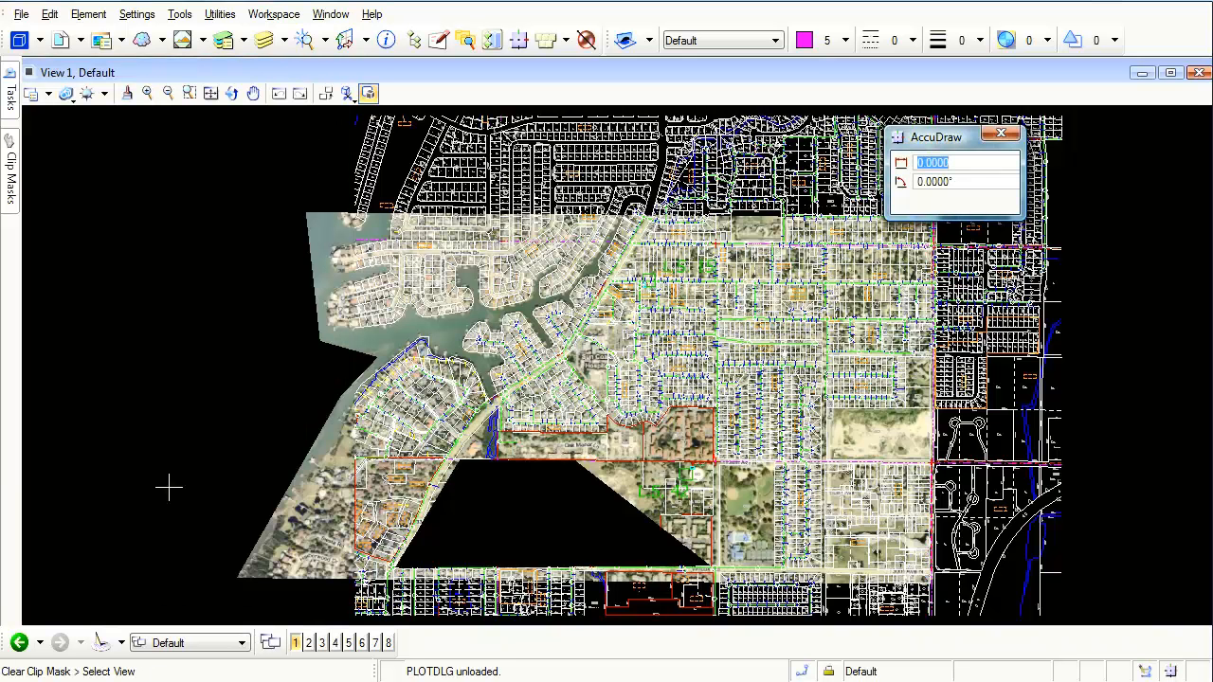
{"action": "mouse_move", "coordinate": [132, 242]}
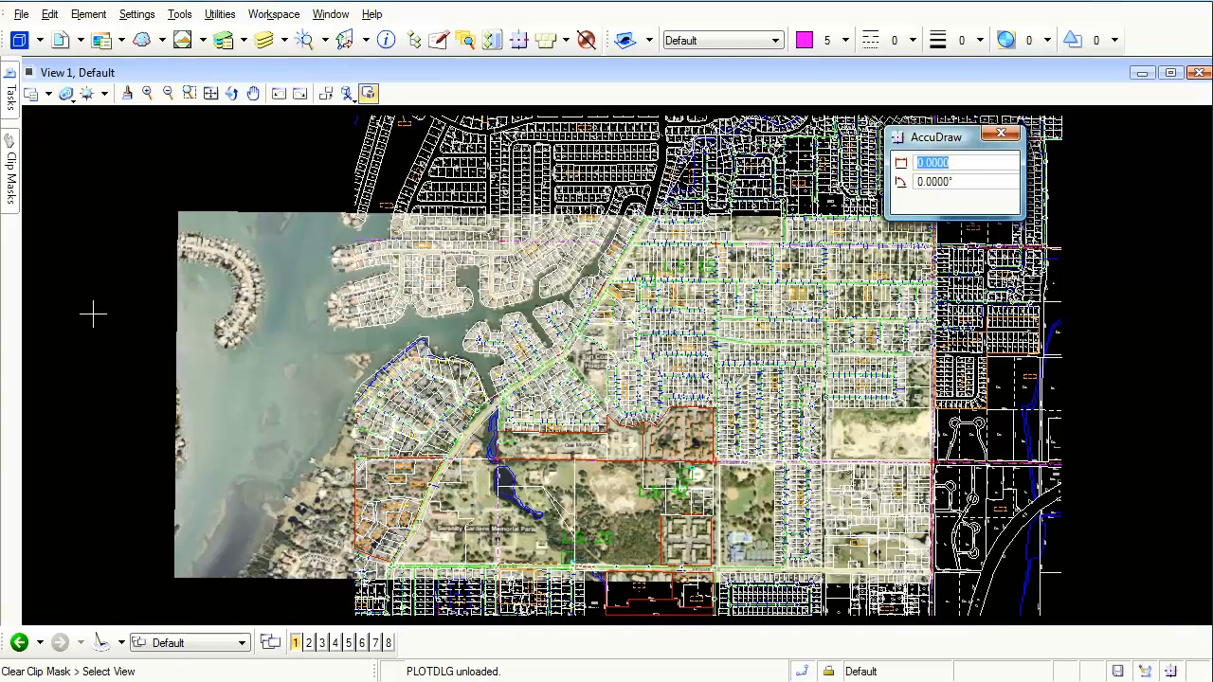
{"action": "mouse_move", "coordinate": [347, 382]}
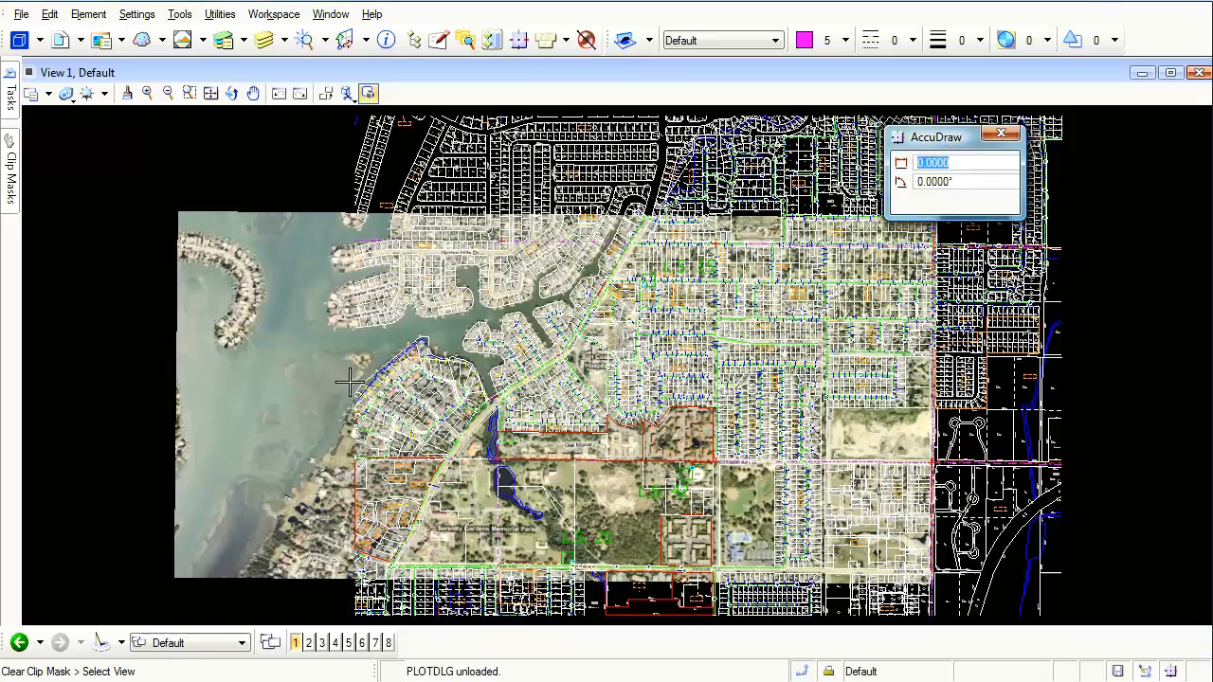
{"action": "mouse_move", "coordinate": [320, 229]}
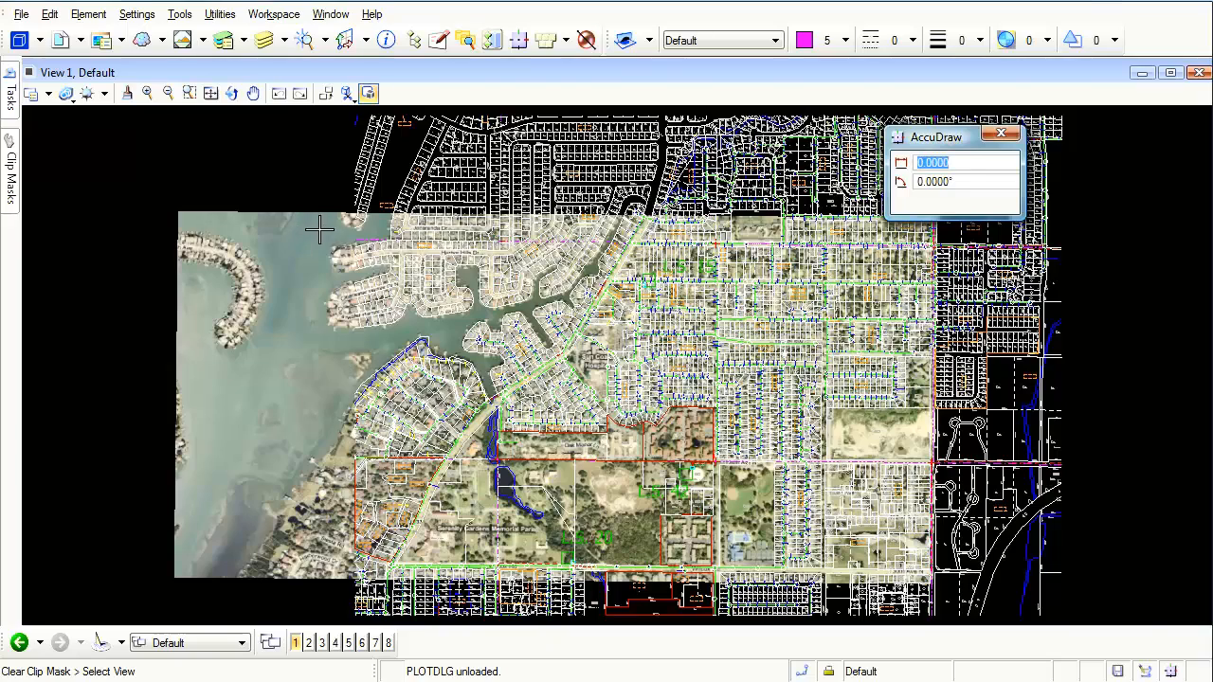